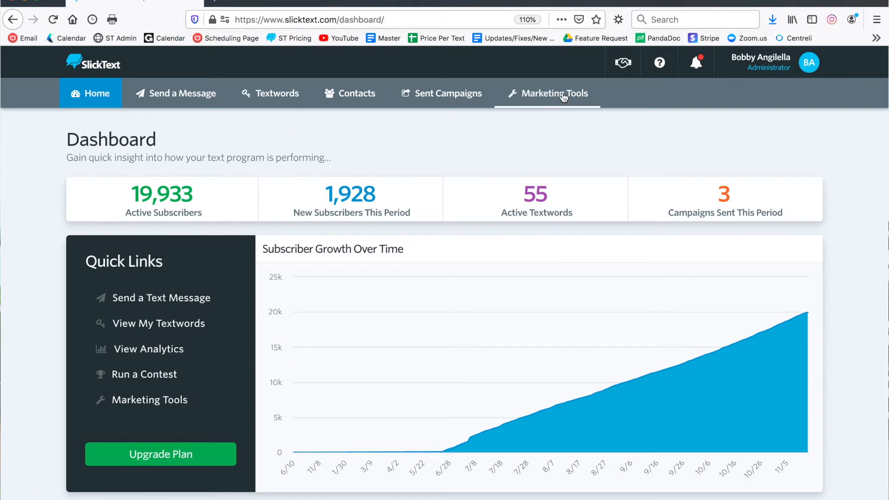
# Step: Go to Marketing Tools and locate the Opt-In Links card
pyautogui.click(555, 94)
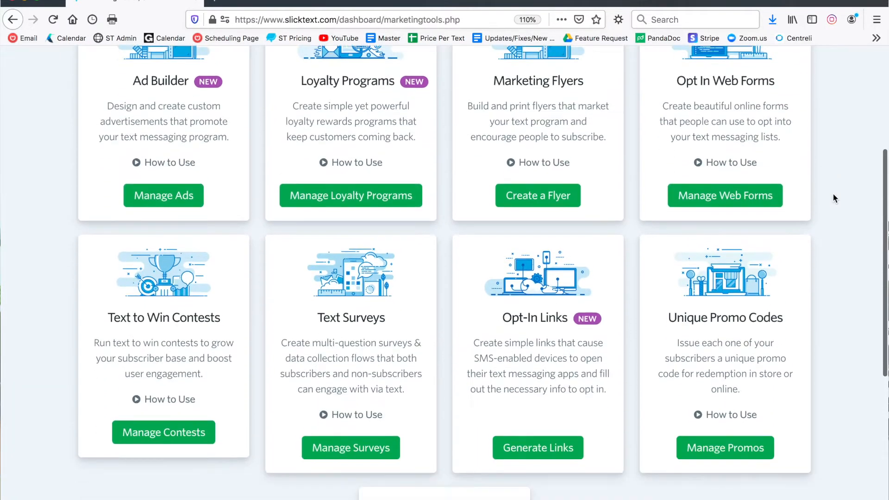
pyautogui.scroll(-3)
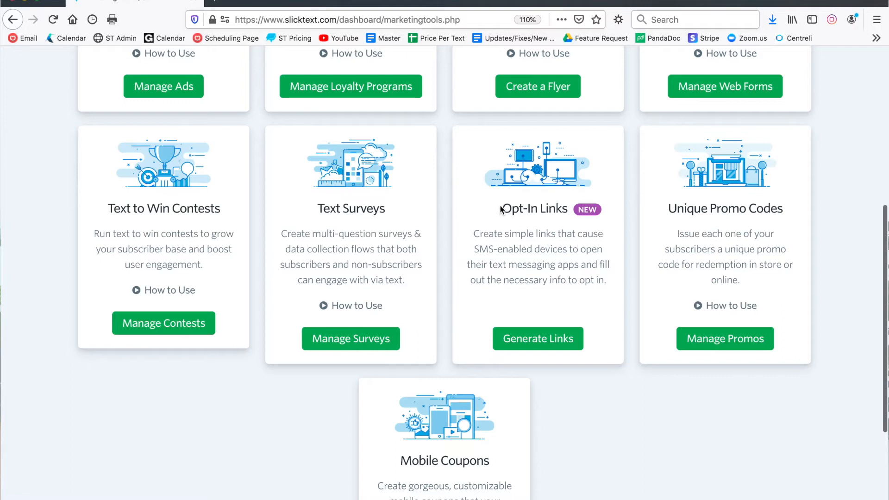
pyautogui.moveTo(494, 217)
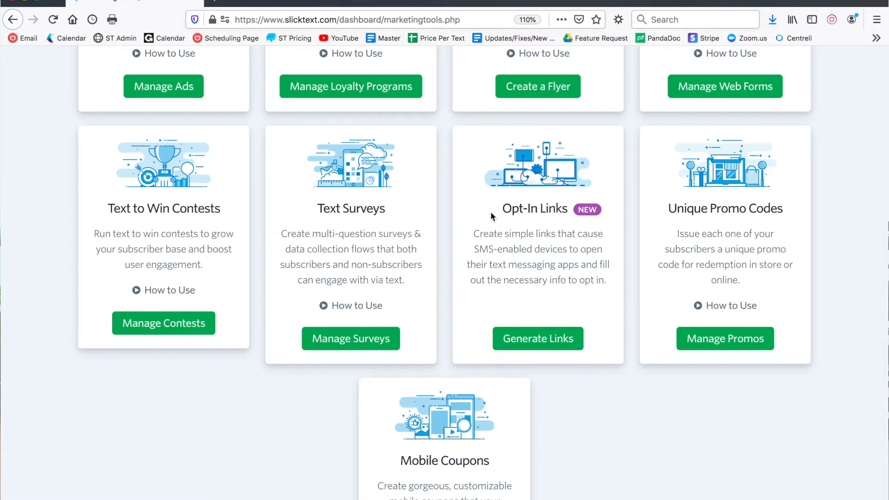
pyautogui.scroll(-3)
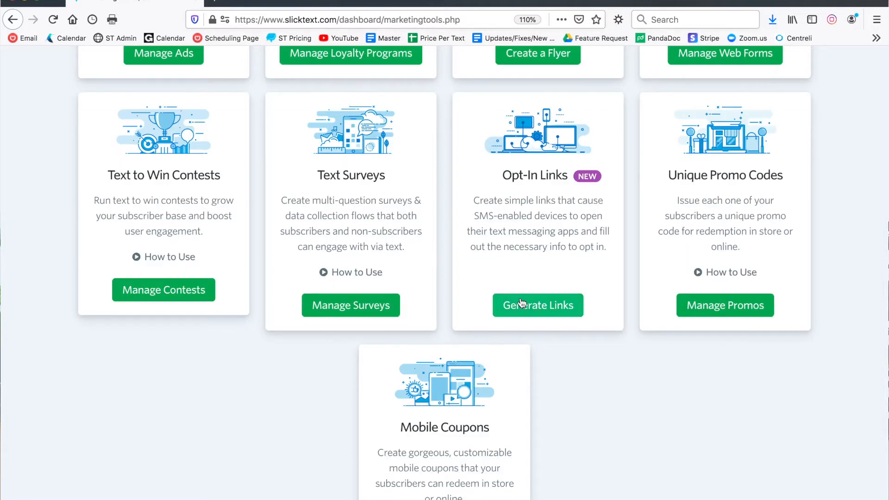
# Step: In the opt-in link generator, select the bb grill - 888111 textword
pyautogui.click(538, 305)
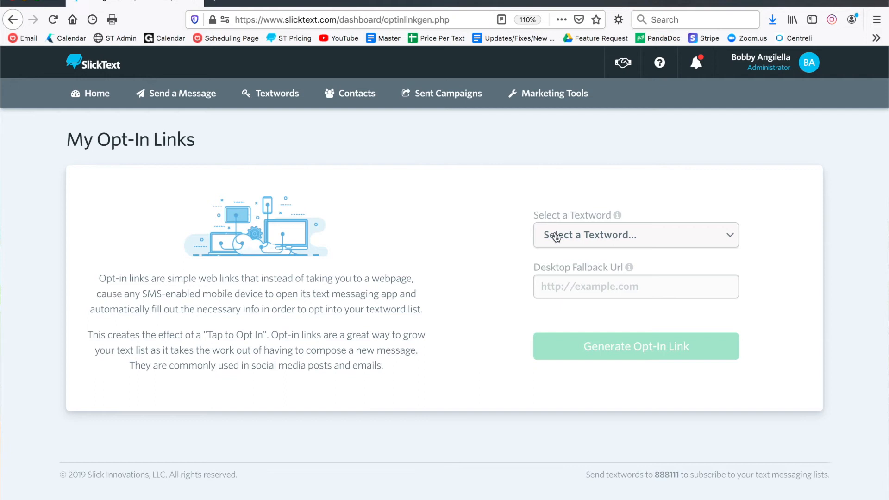
pyautogui.click(636, 235)
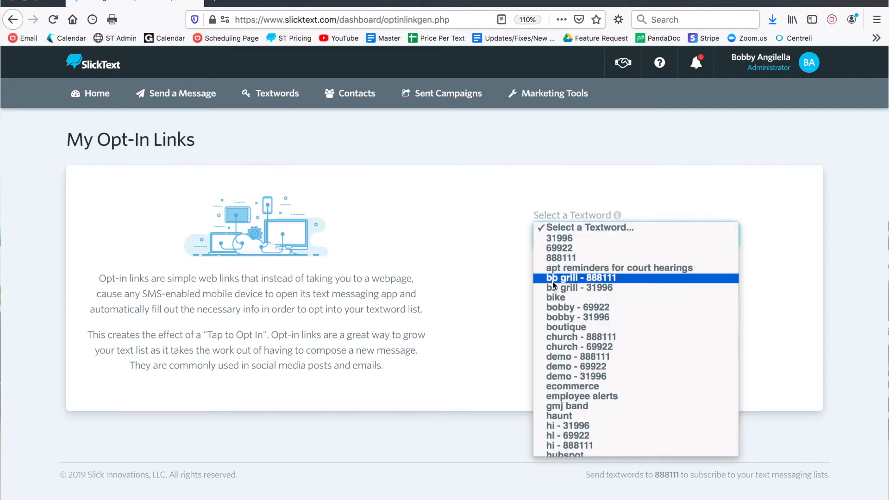
pyautogui.click(581, 278)
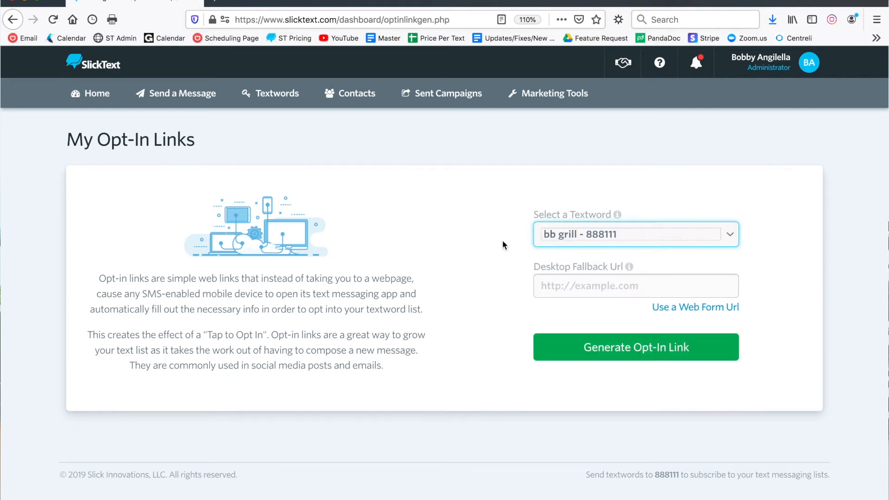
pyautogui.moveTo(620, 241)
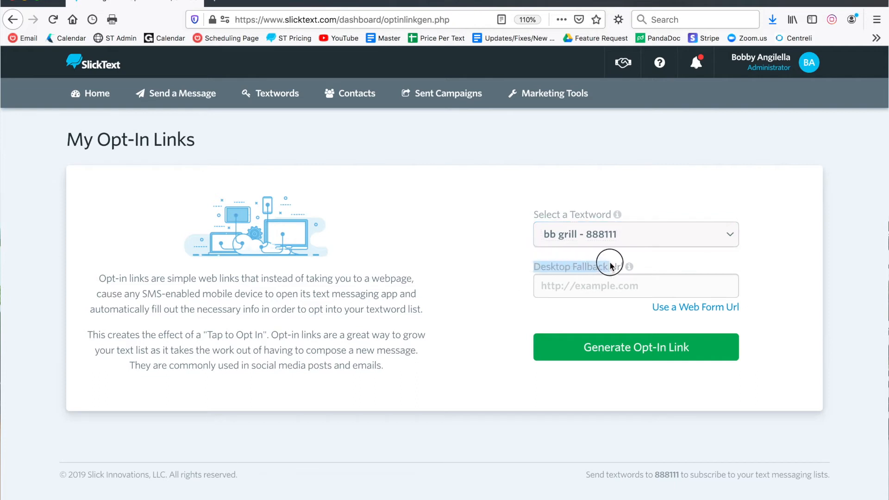
pyautogui.moveTo(490, 292)
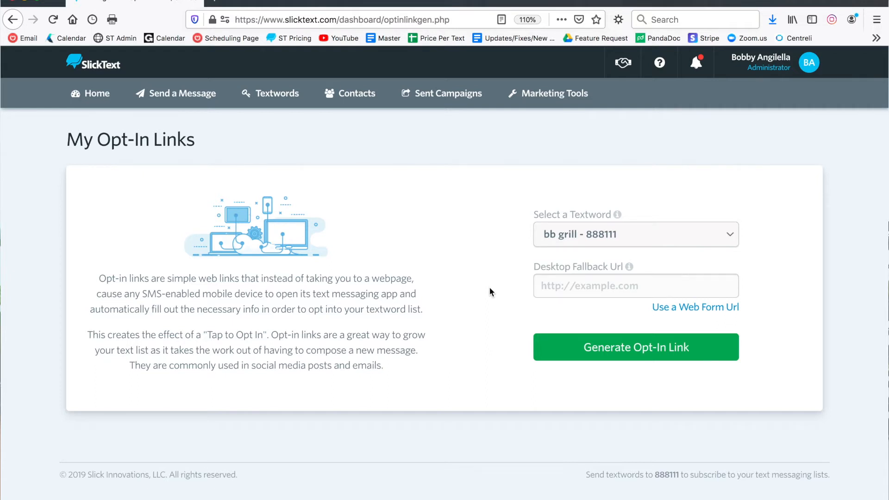
pyautogui.moveTo(640, 316)
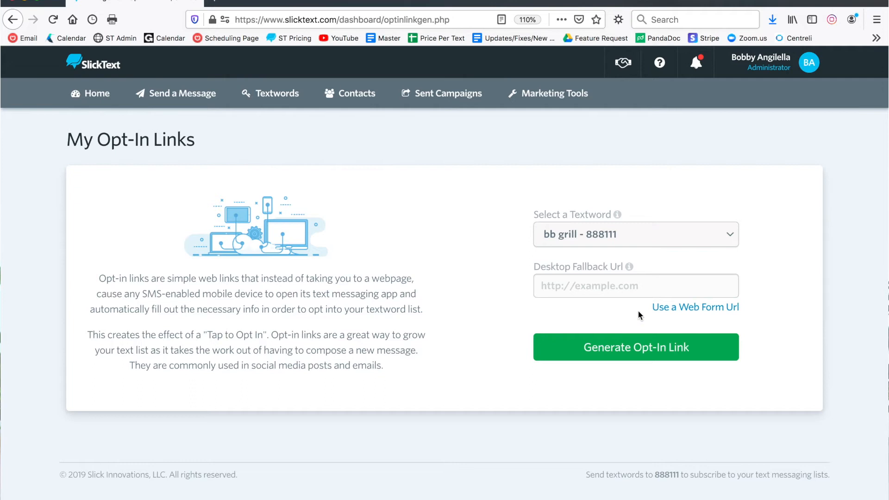
# Step: Use a web form URL as the desktop fallback and generate the slkt.io opt-in link
pyautogui.click(696, 307)
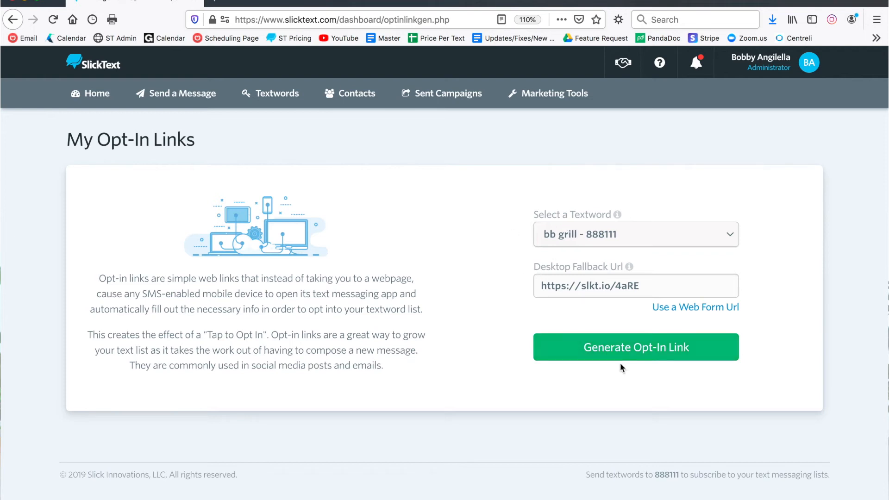
pyautogui.click(635, 347)
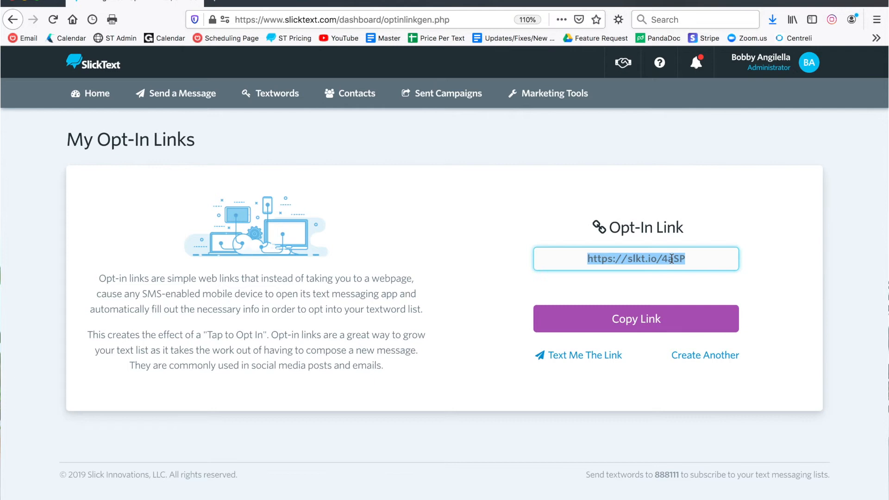
pyautogui.click(578, 355)
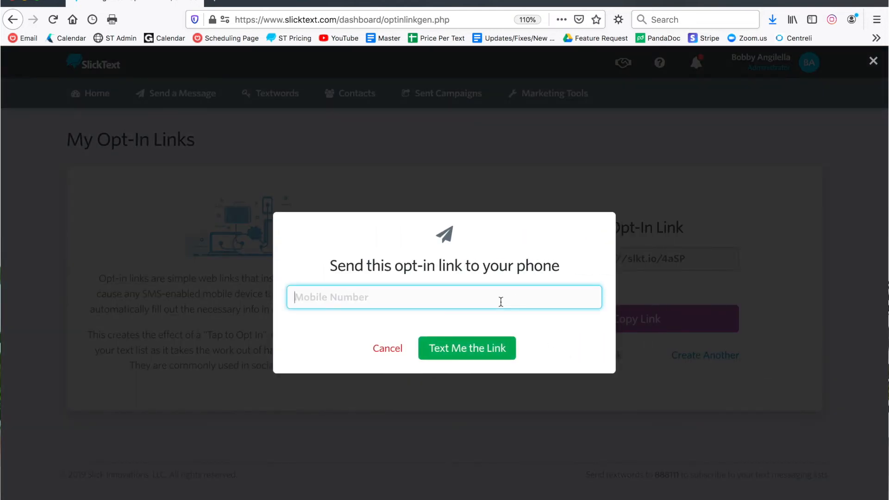
pyautogui.write('71664')
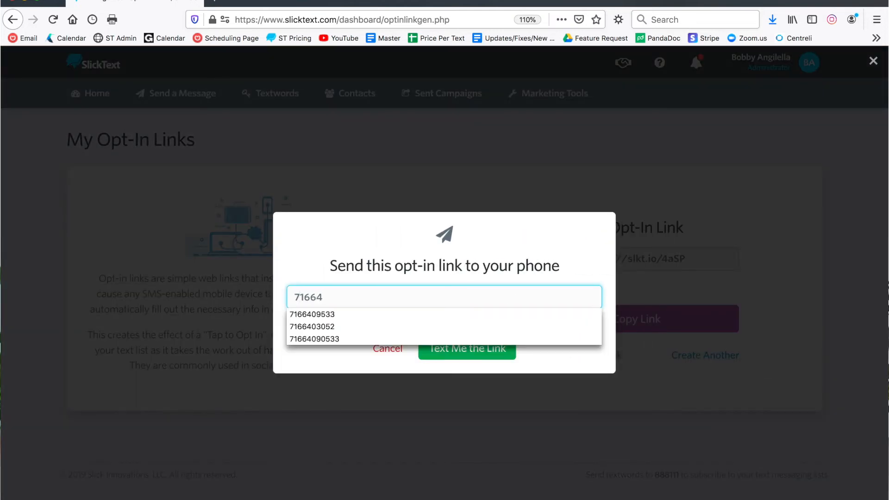
pyautogui.click(313, 314)
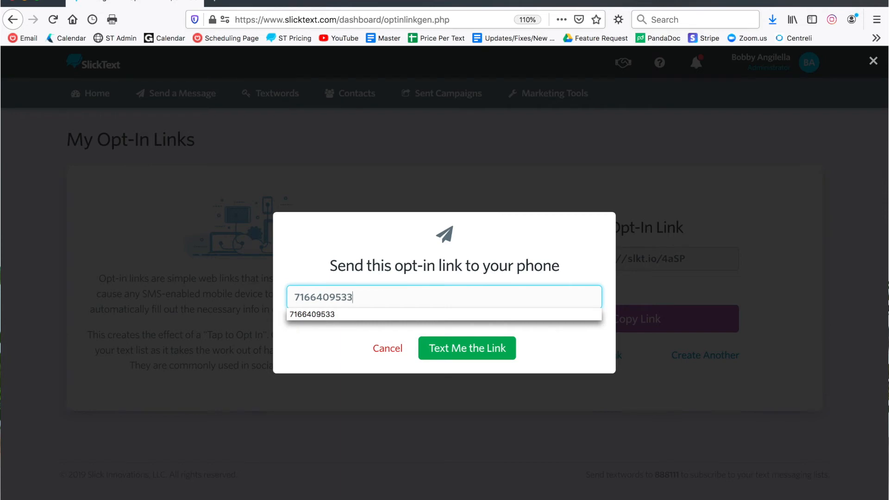
pyautogui.click(466, 349)
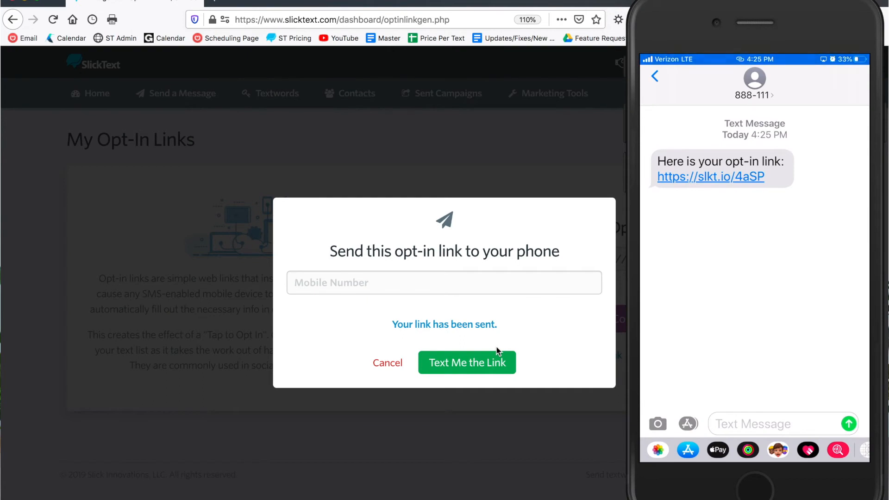
# Step: On the phone, send the prefilled bb grill text from the link and view the VIP signup reply
pyautogui.click(711, 177)
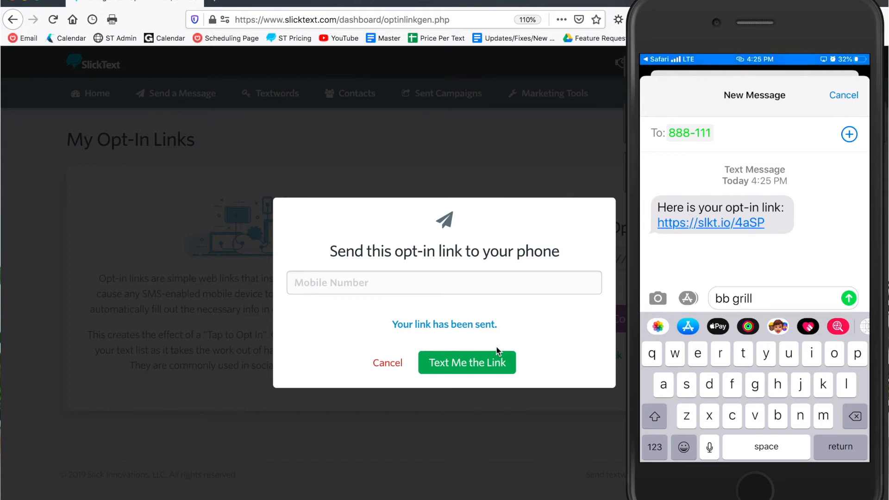
pyautogui.click(848, 298)
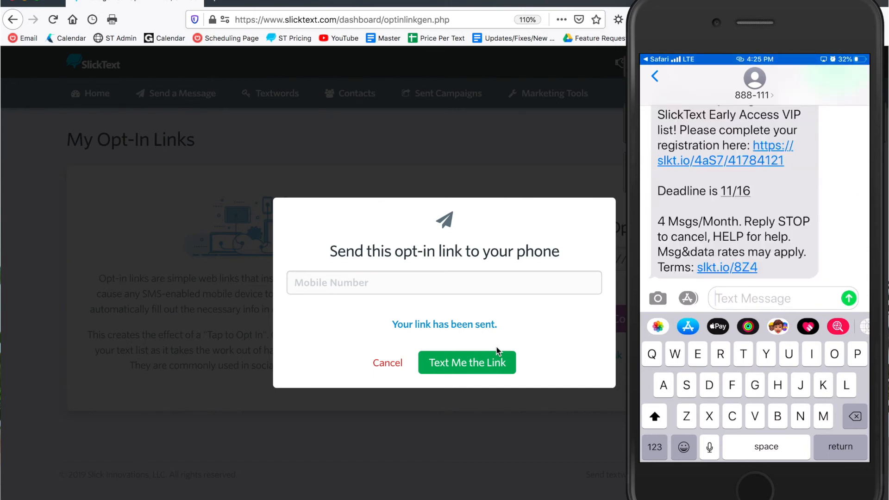
pyautogui.click(387, 363)
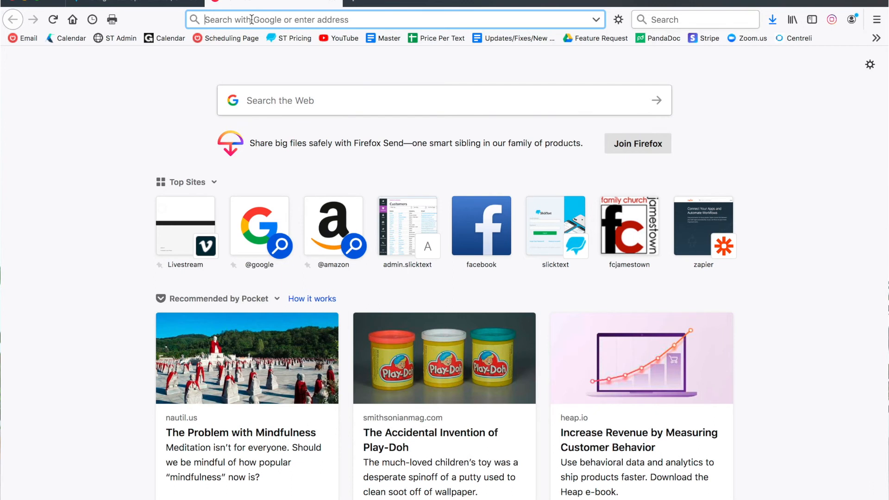
pyautogui.write('https://slkt.io/4aSP')
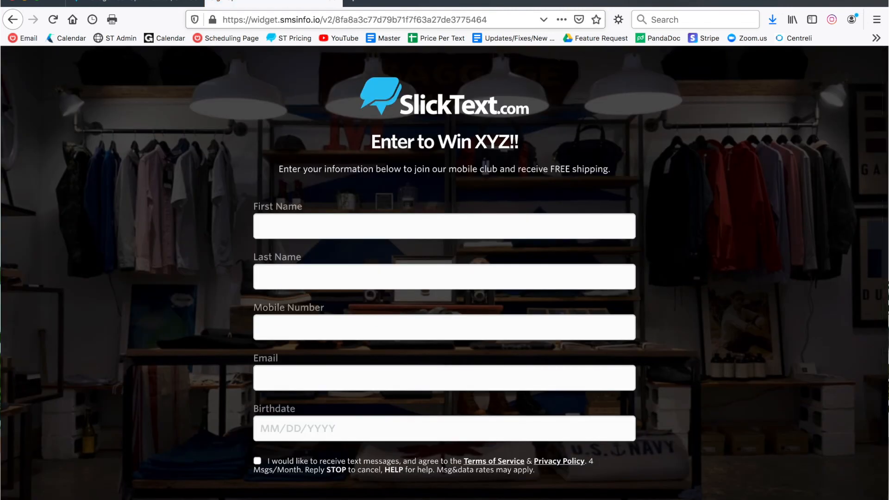
pyautogui.scroll(-3)
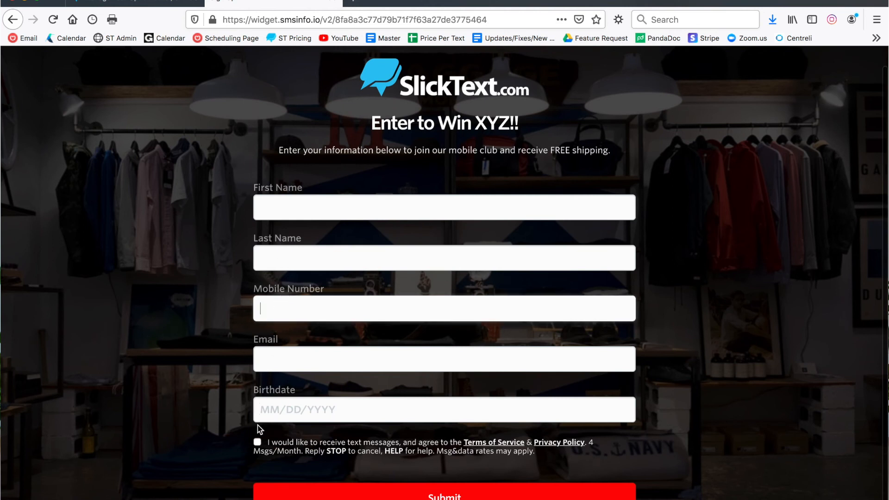
pyautogui.click(258, 443)
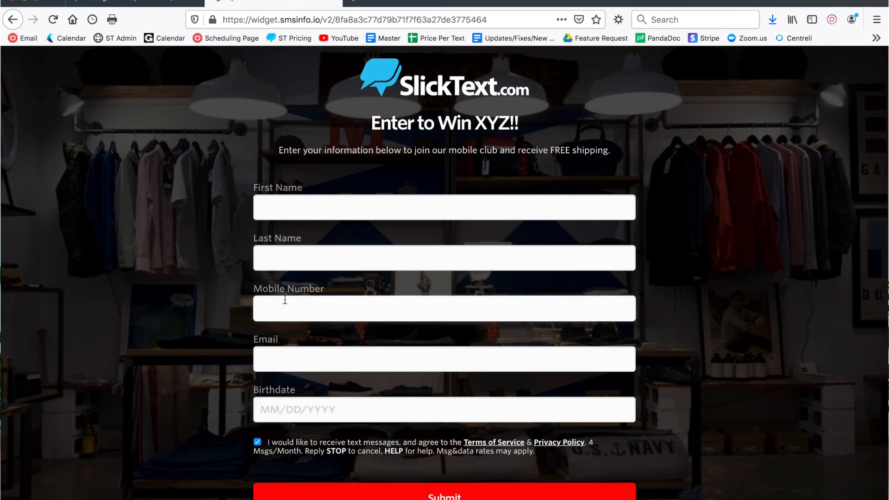